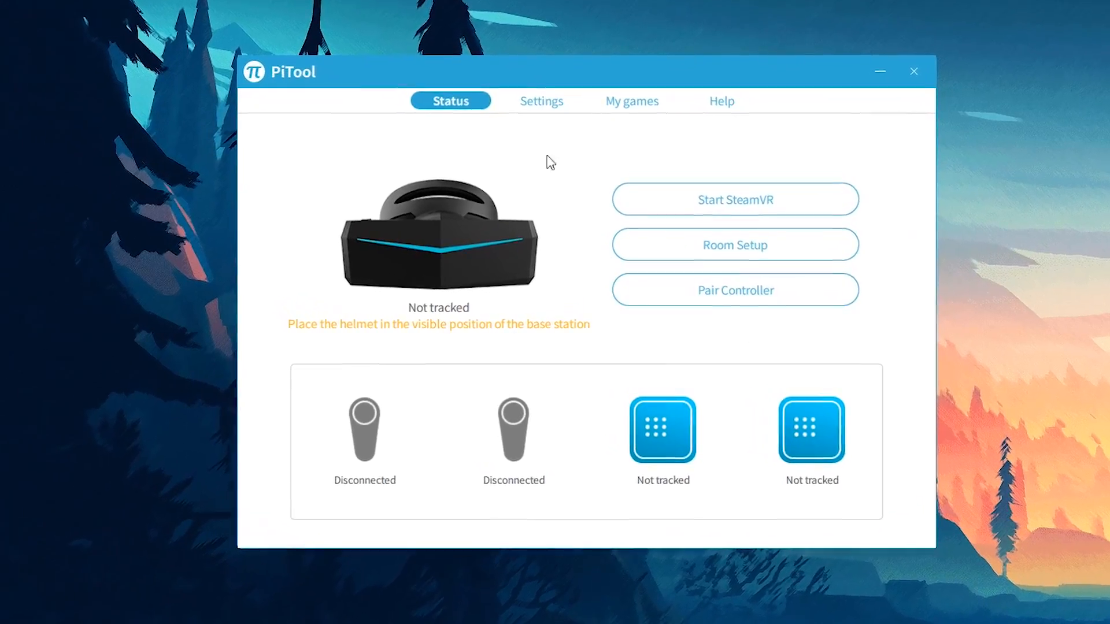
Step: View PiTool's Brainwarp settings, then launch SteamVR into standby
click(540, 100)
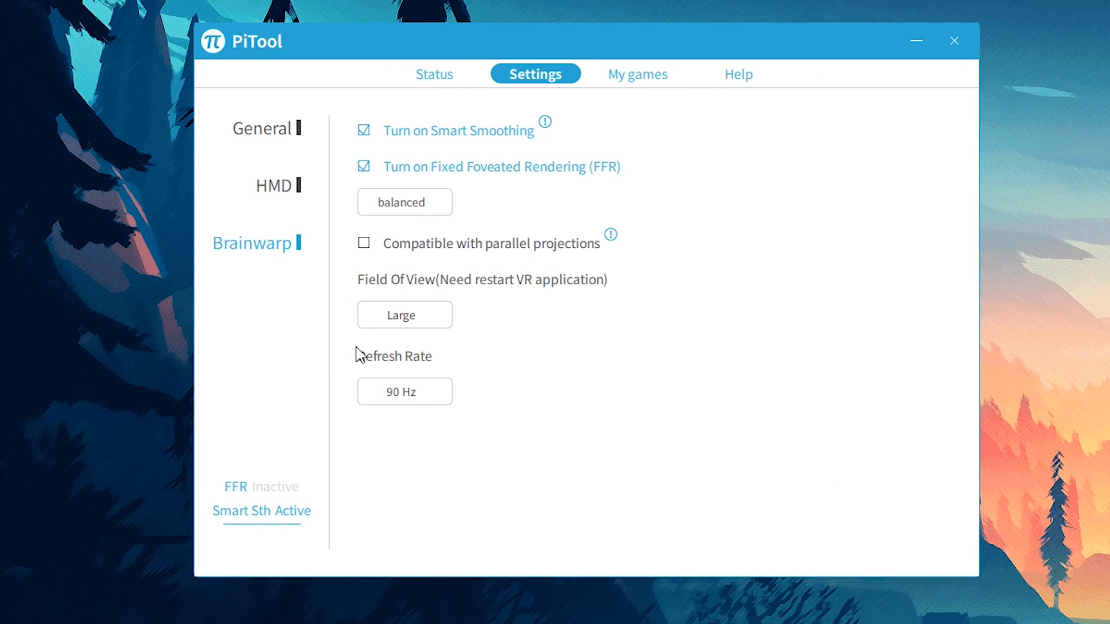
click(404, 391)
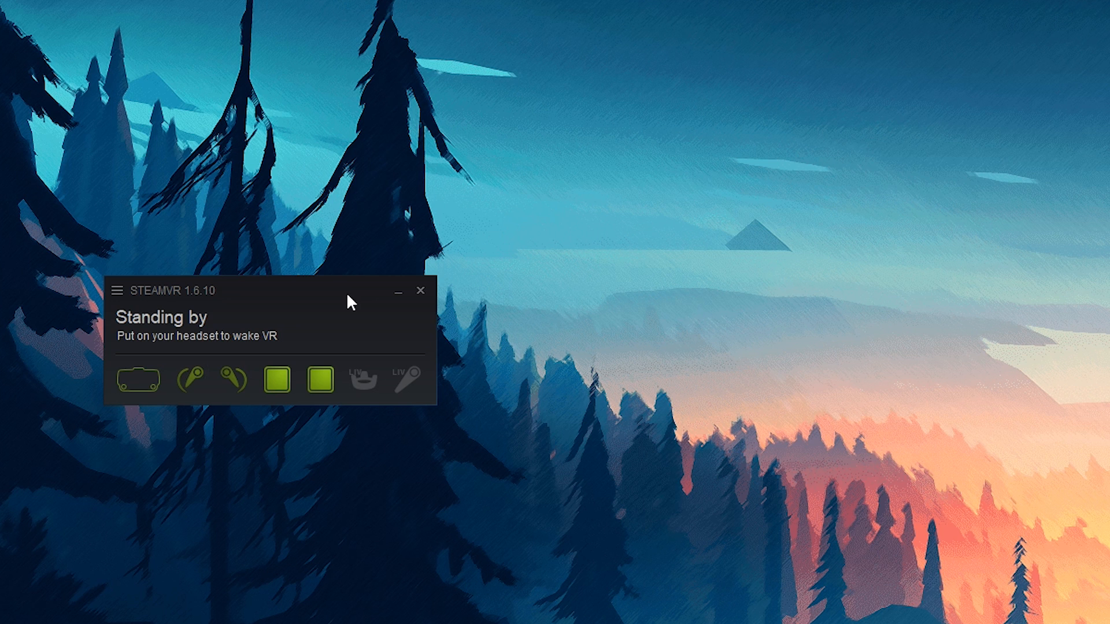
Step: Select the 120 Hz refresh rate in SteamVR's video settings
click(119, 291)
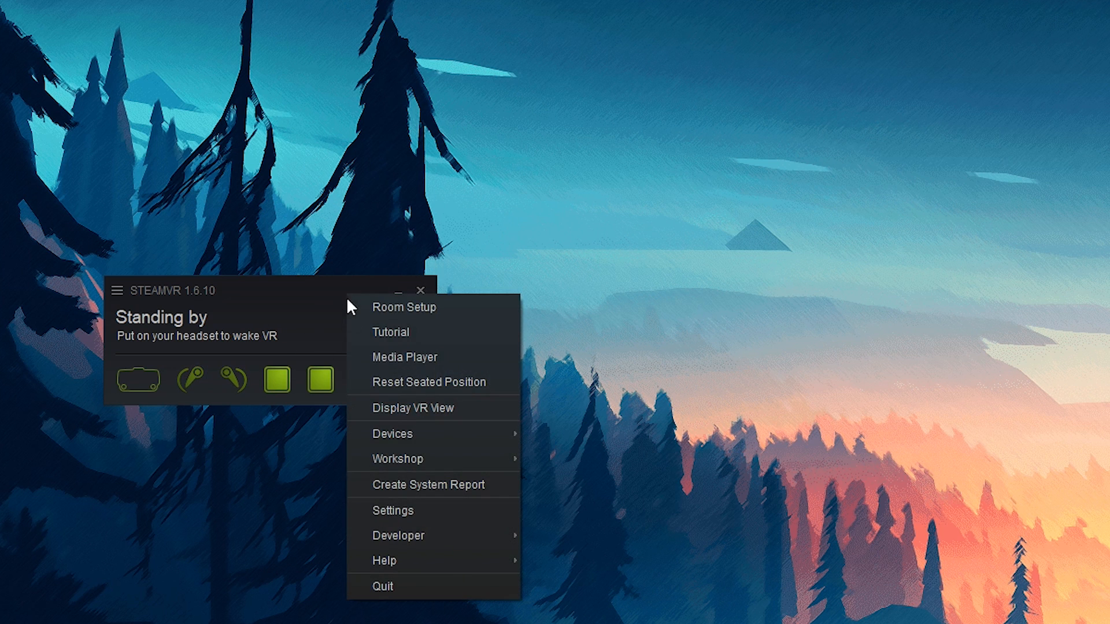
click(392, 511)
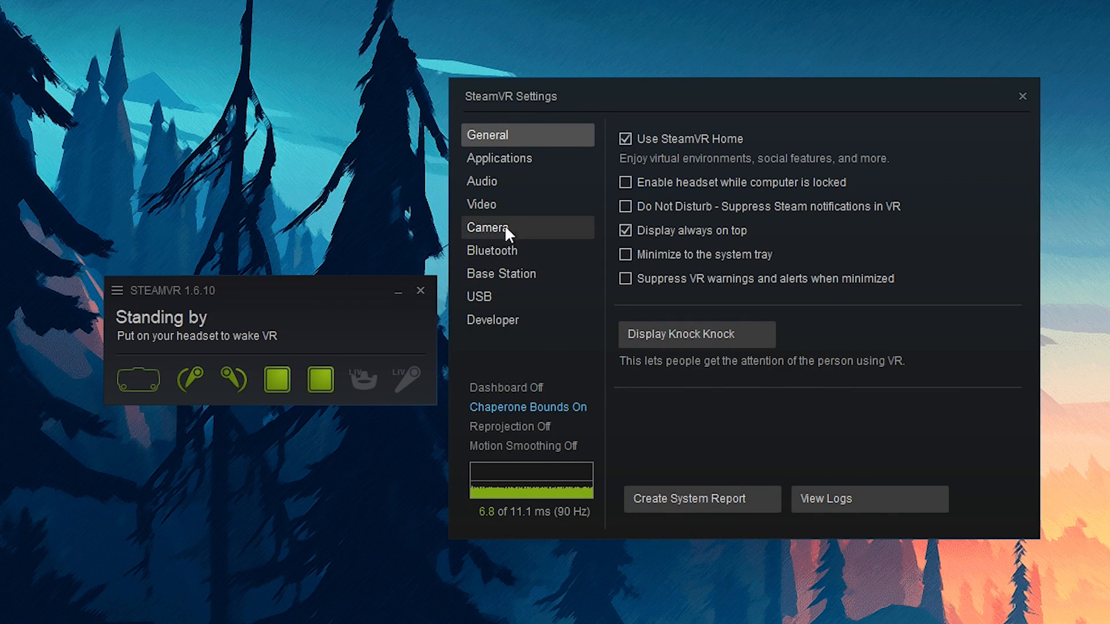
click(482, 204)
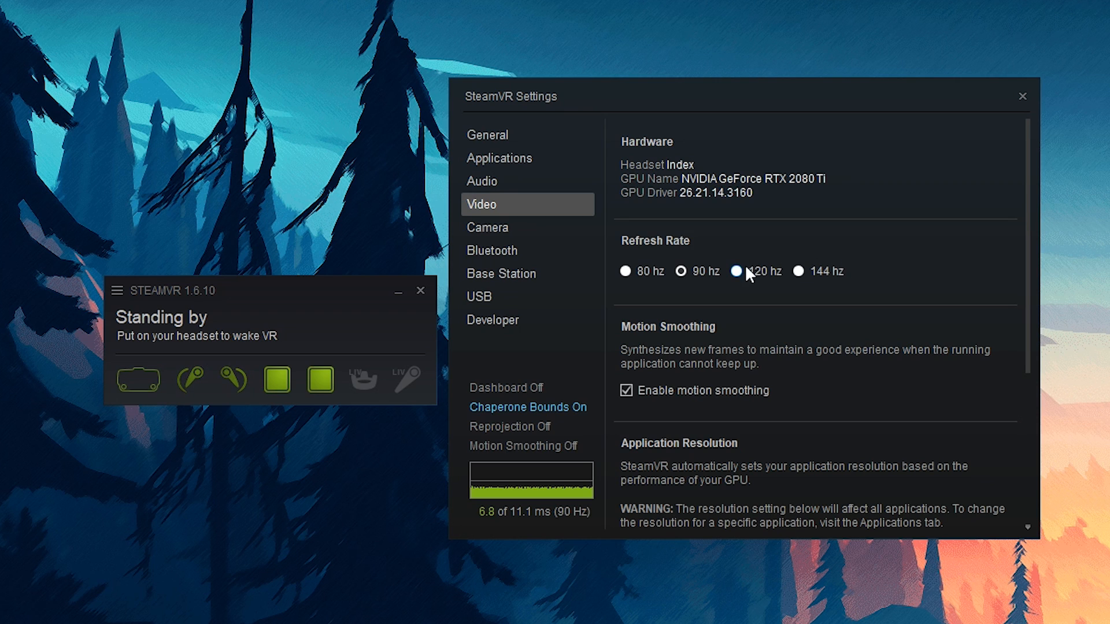
click(737, 271)
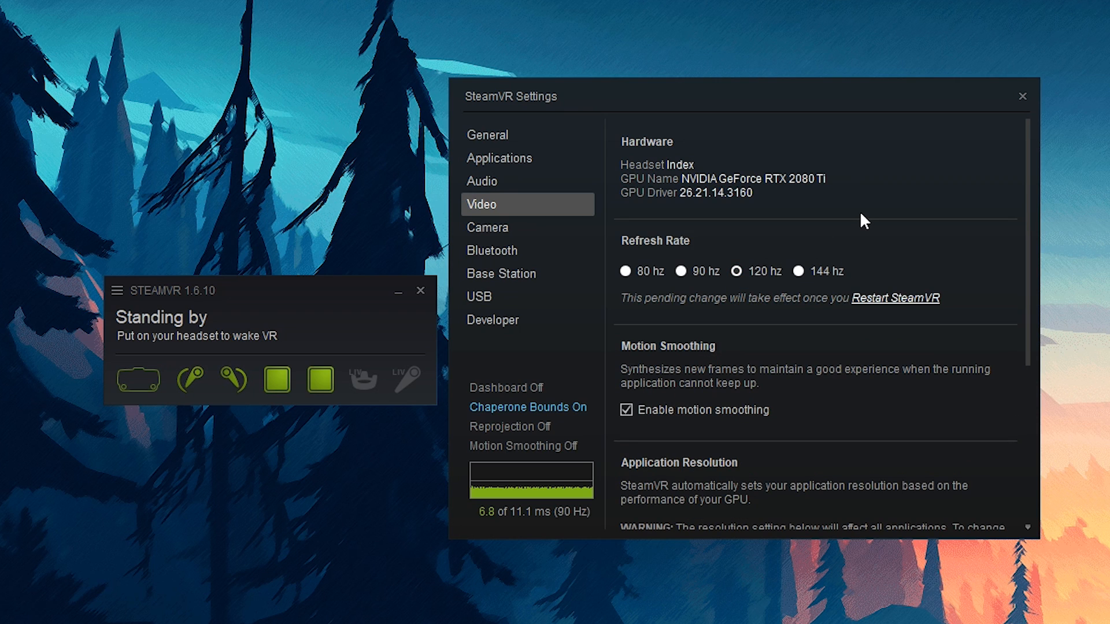
mouse_move(912, 211)
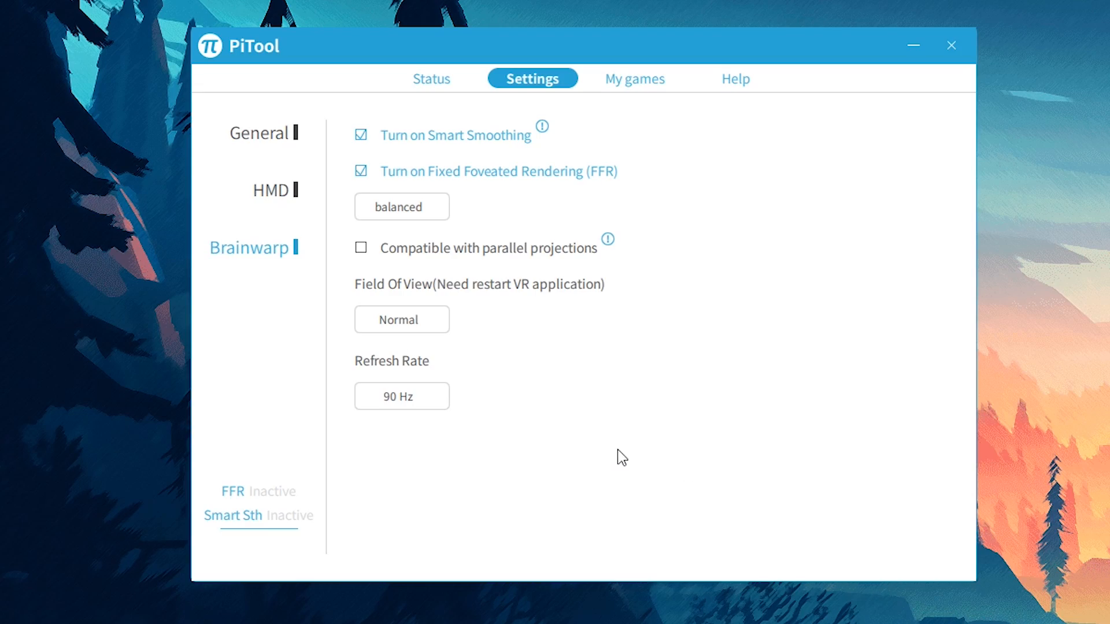
mouse_move(552, 367)
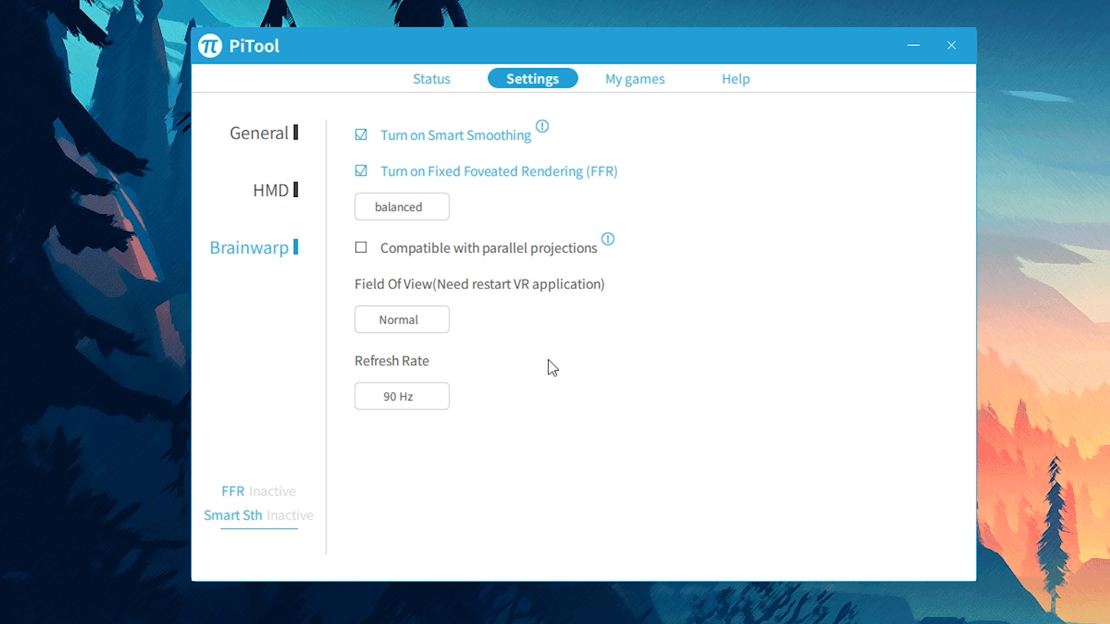
Step: Switch to the No Man's Sky VR livestream page in the browser
click(401, 319)
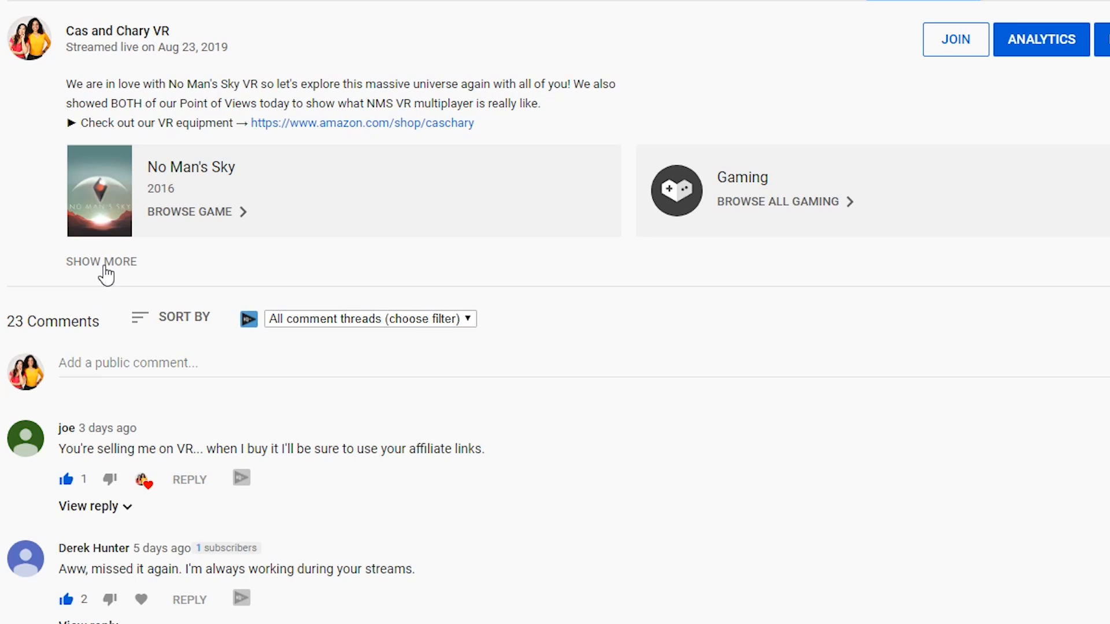
Step: Expand the livestream description and scroll through it toward the VR equipment link
click(102, 262)
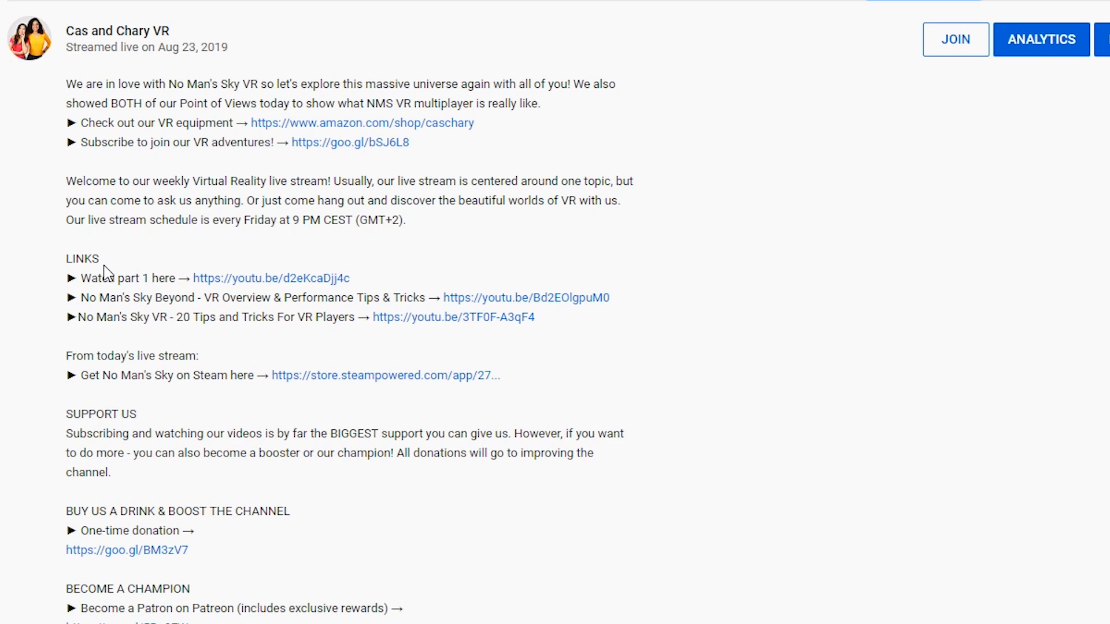
scroll(down, 3)
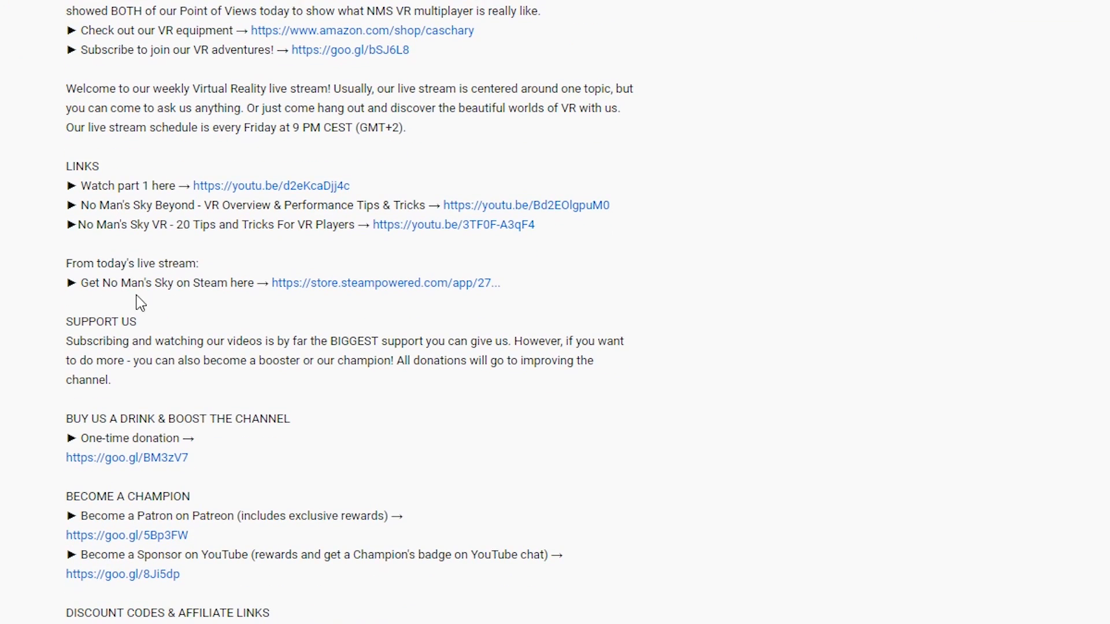
scroll(down, 3)
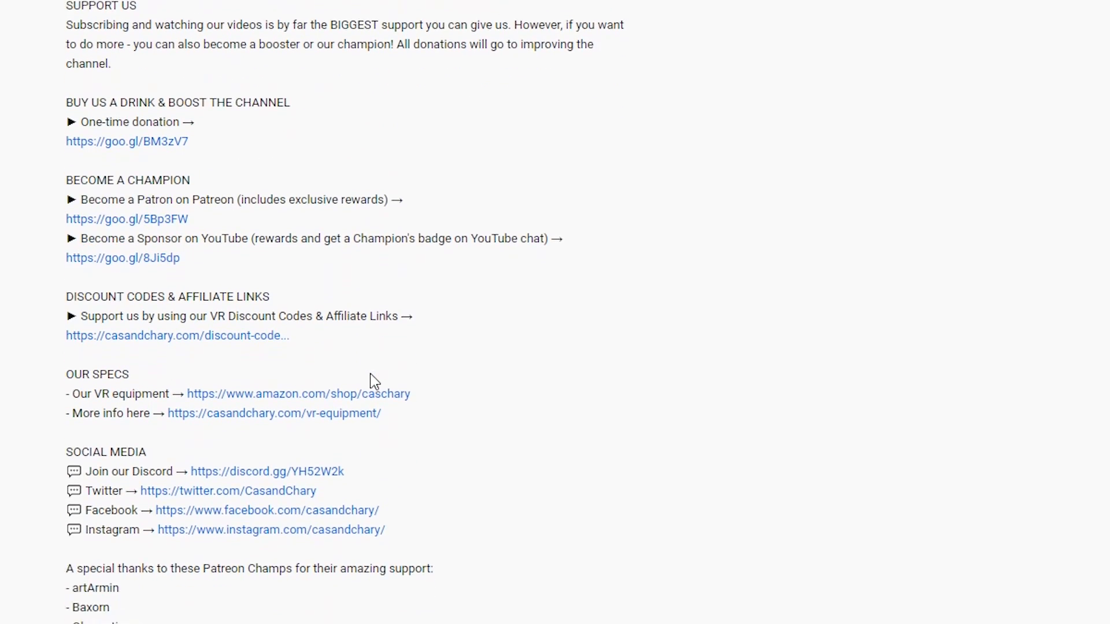
scroll(down, 3)
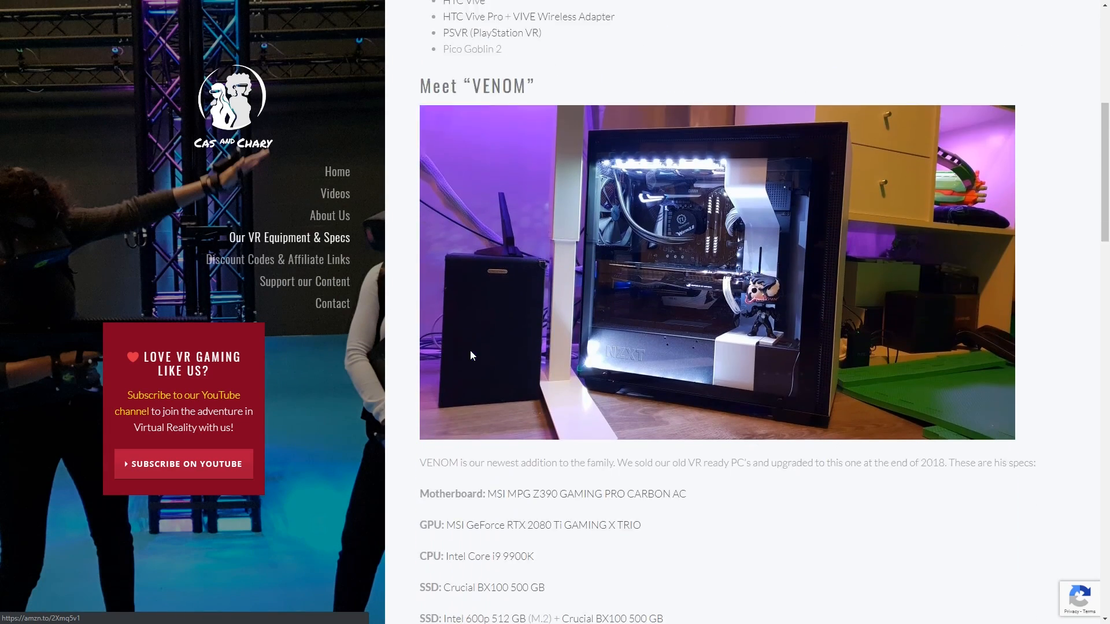
scroll(down, 3)
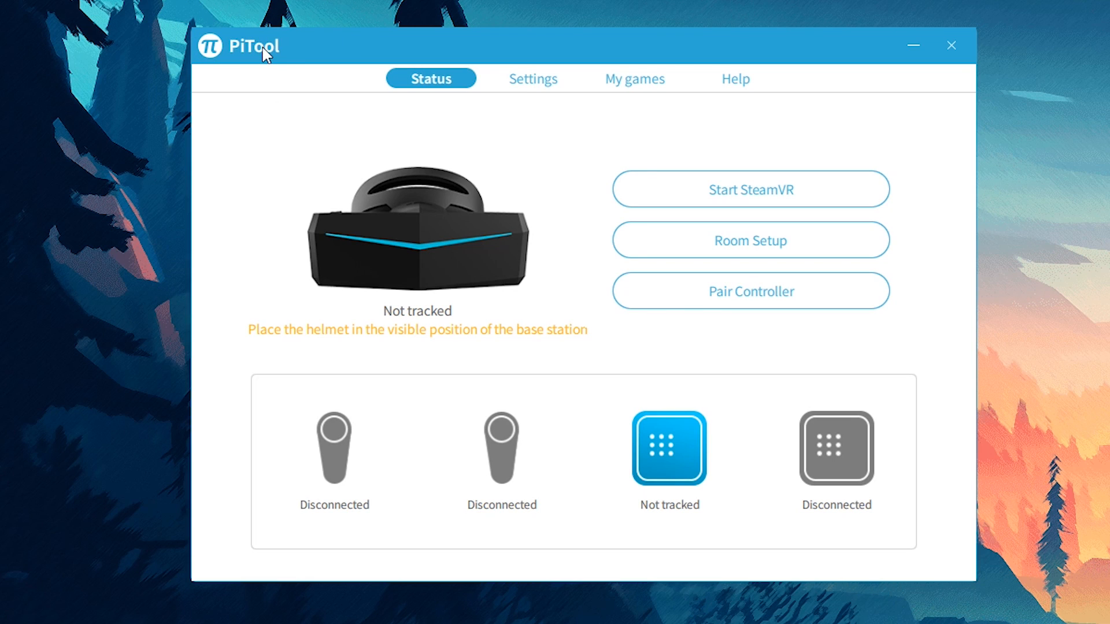
mouse_move(407, 385)
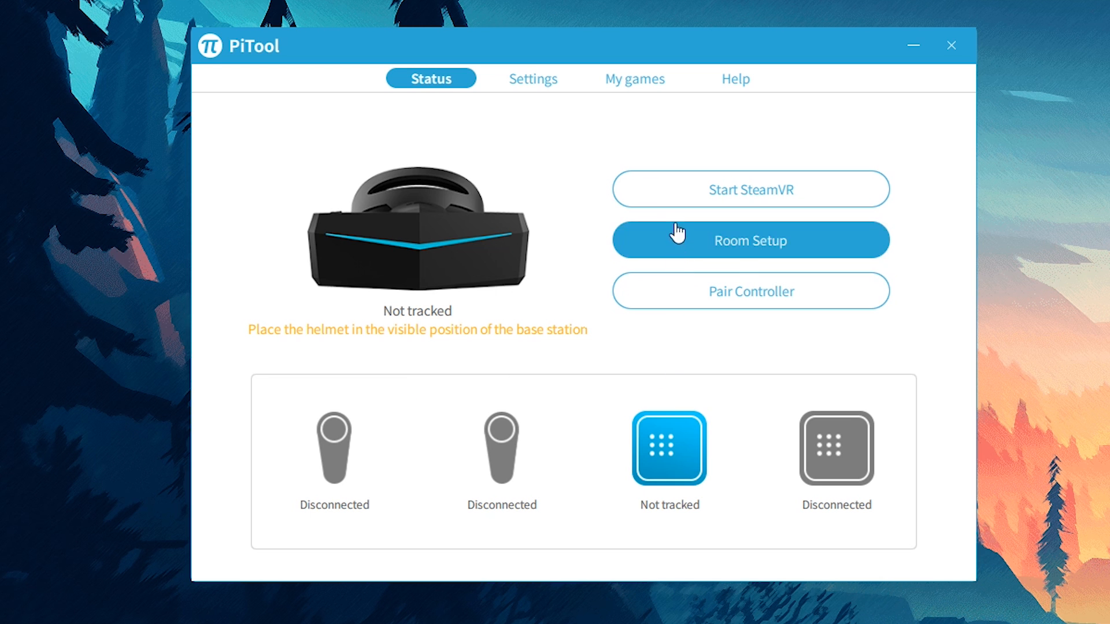
Step: Reopen PiTool's Brainwarp settings to read the parallel-projections compatibility note
click(532, 78)
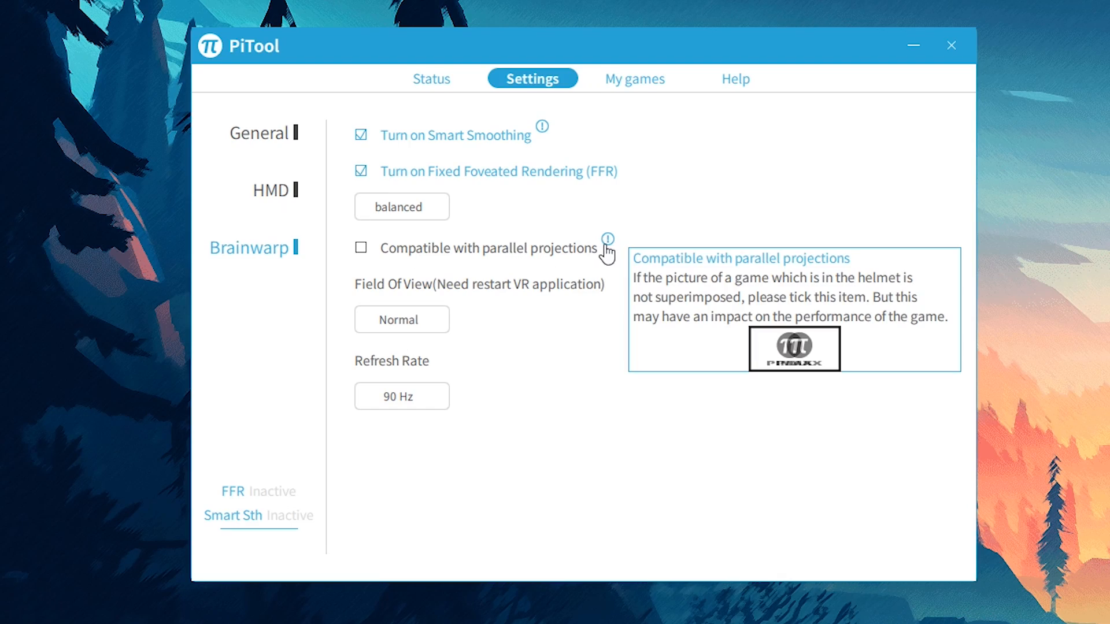
Step: Show PiTool's HMD settings and scroll to contrast, brightness and IPD offset
click(269, 189)
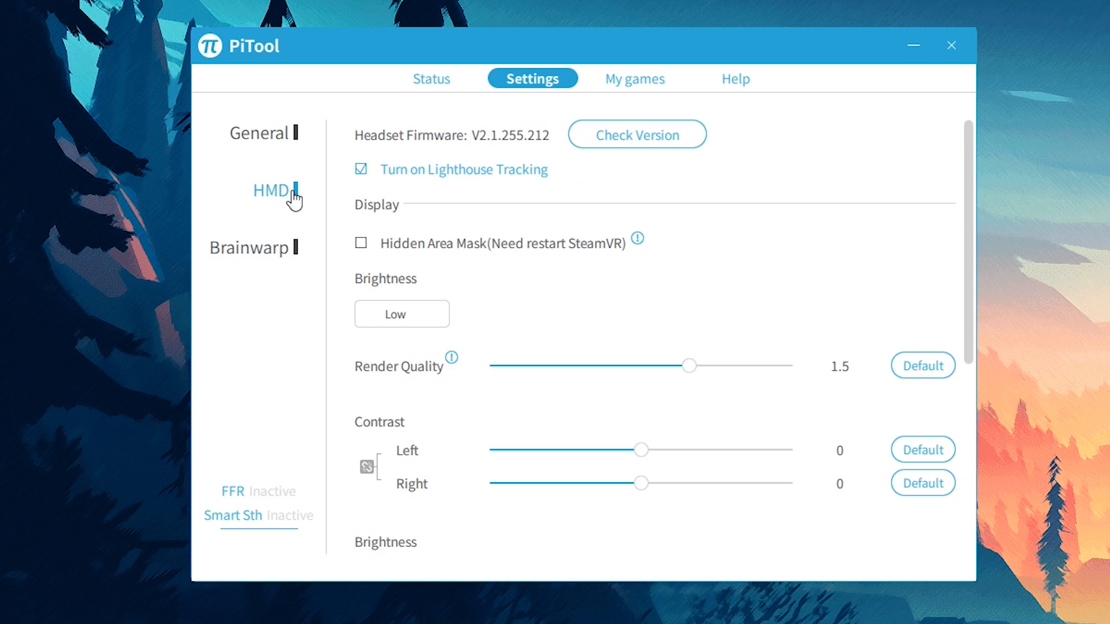
mouse_move(637, 240)
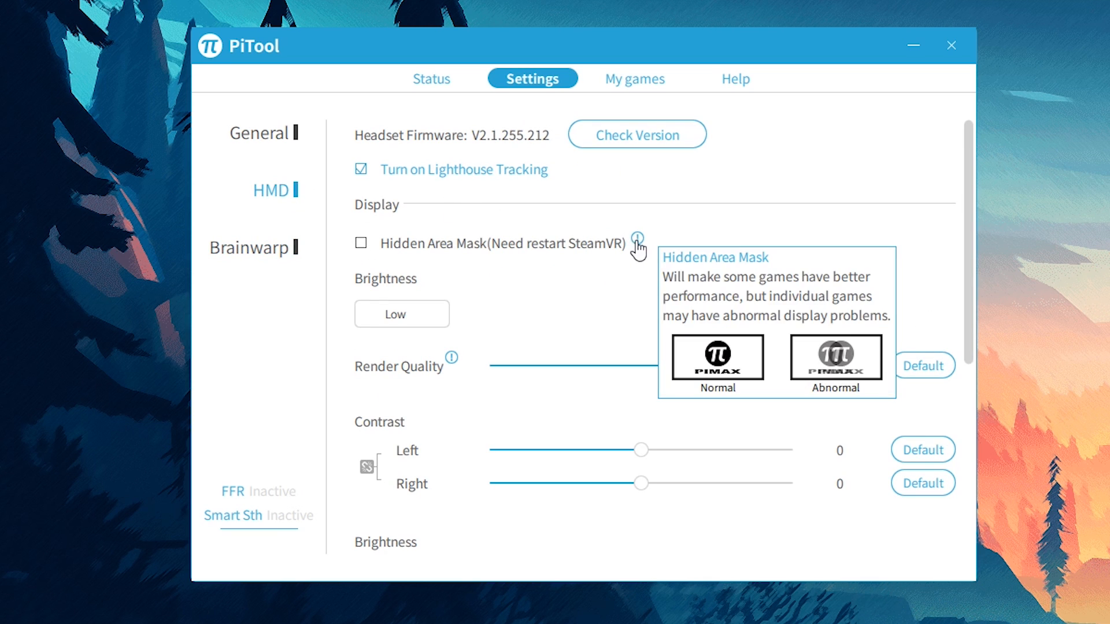
scroll(down, 3)
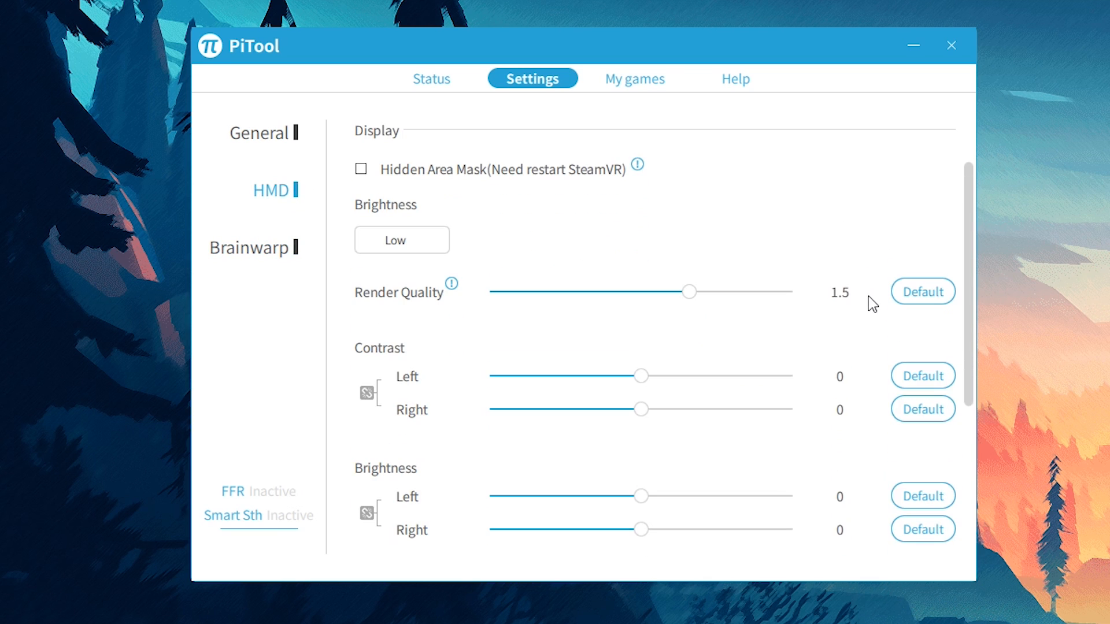
scroll(down, 3)
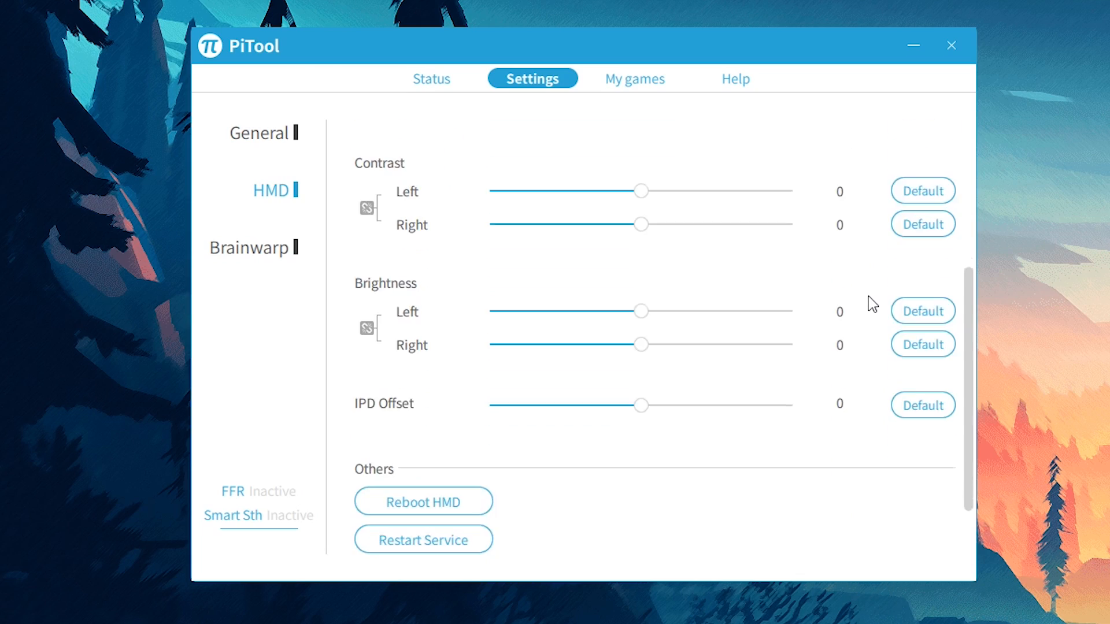